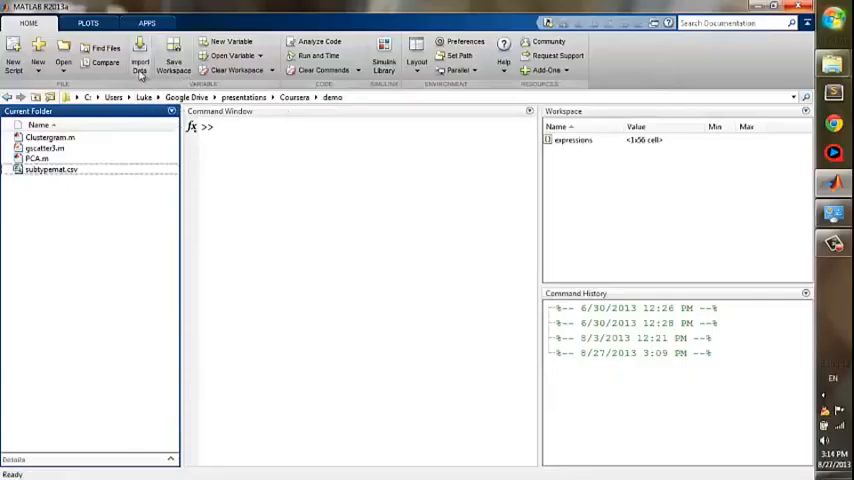
pyautogui.moveTo(144, 68)
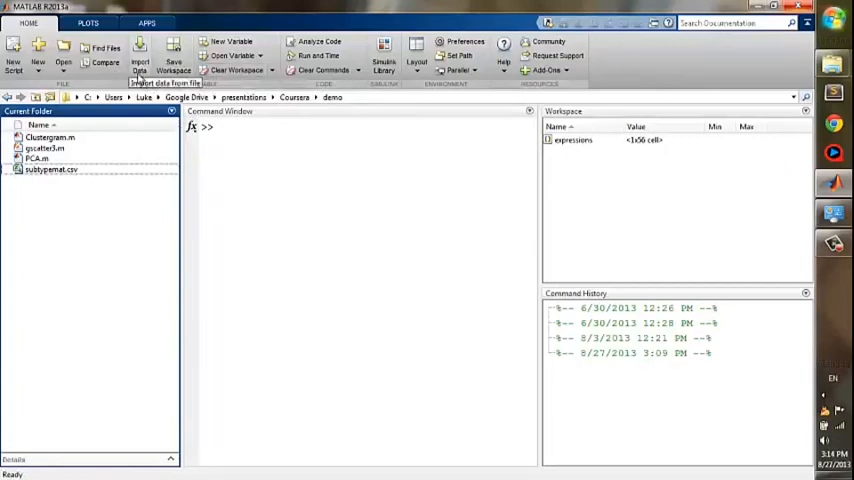
# Start an Import Data operation from the Home toolstrip.
pyautogui.click(144, 52)
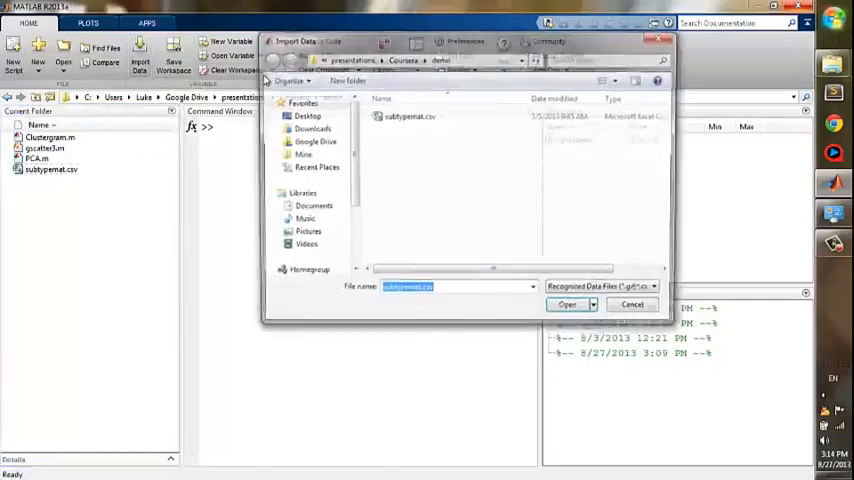
# Import subtypemat.csv as text columns into the workspace variable subtypes.
pyautogui.click(564, 304)
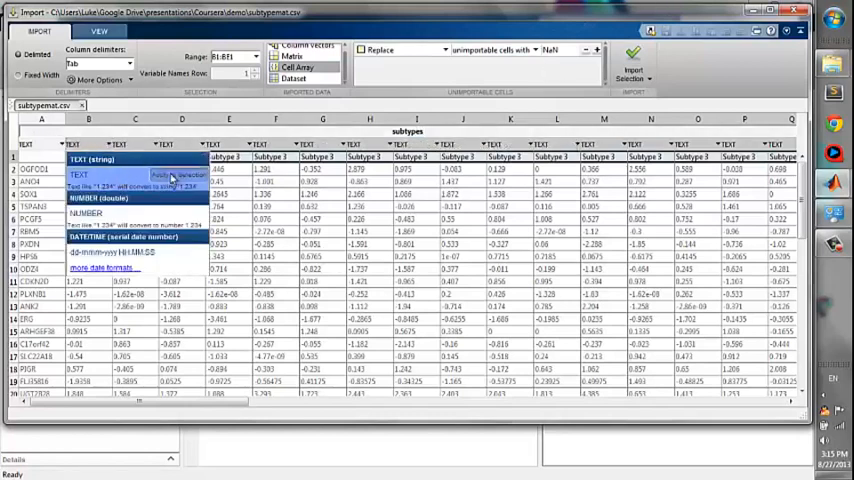
pyautogui.click(168, 176)
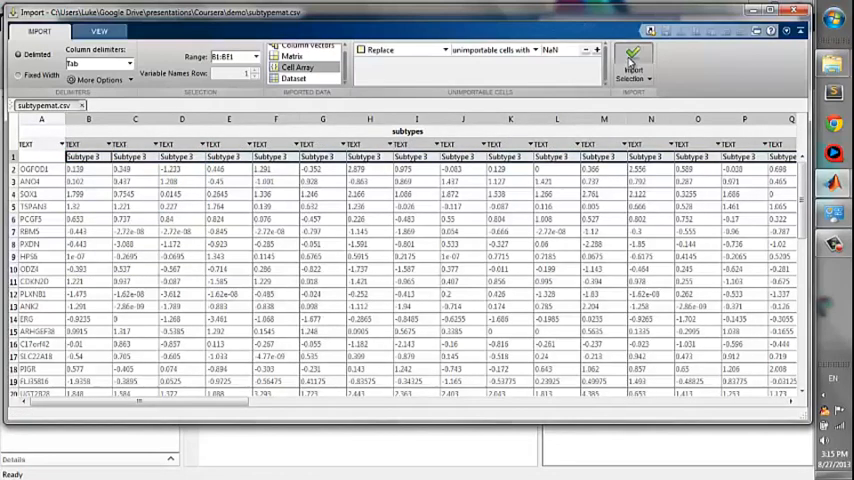
pyautogui.click(632, 60)
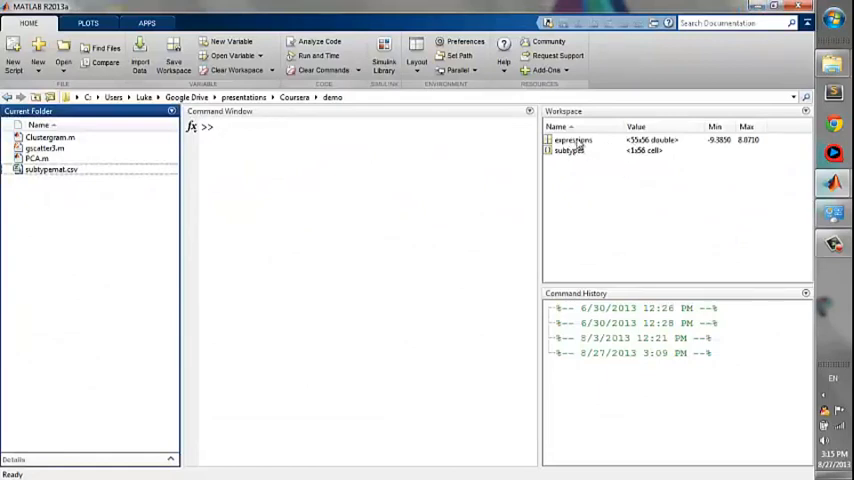
pyautogui.click(572, 140)
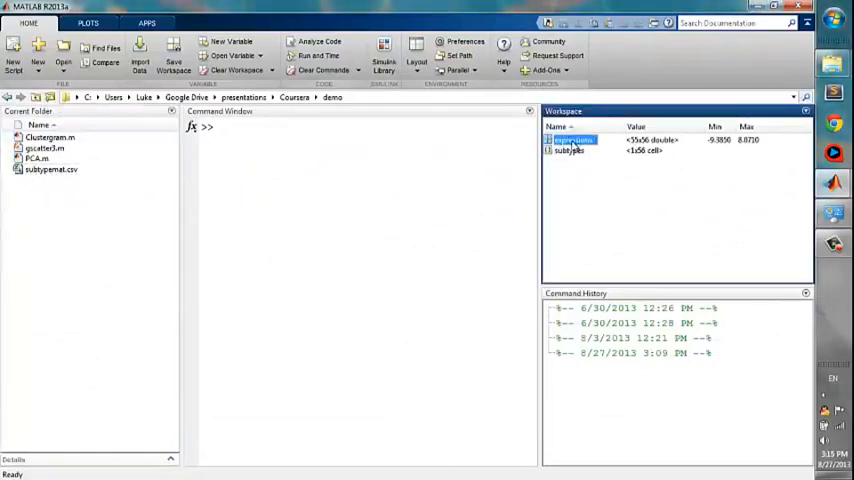
pyautogui.doubleClick(572, 140)
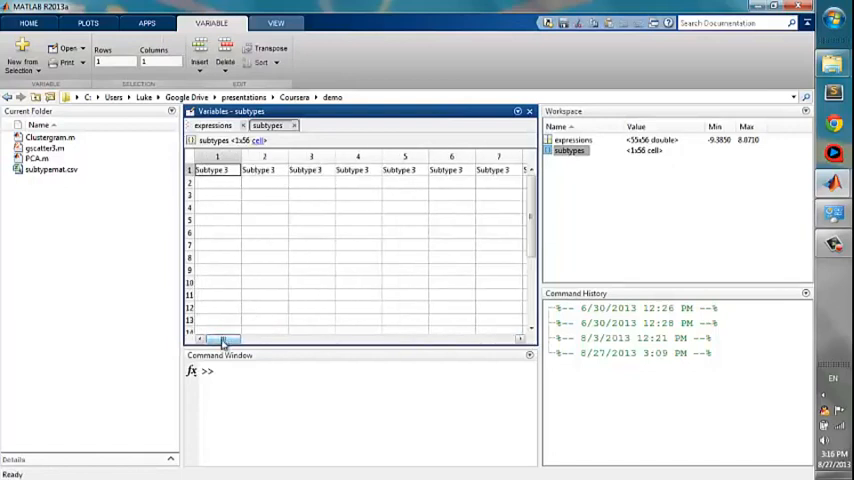
pyautogui.moveTo(224, 338); pyautogui.dragTo(404, 338)
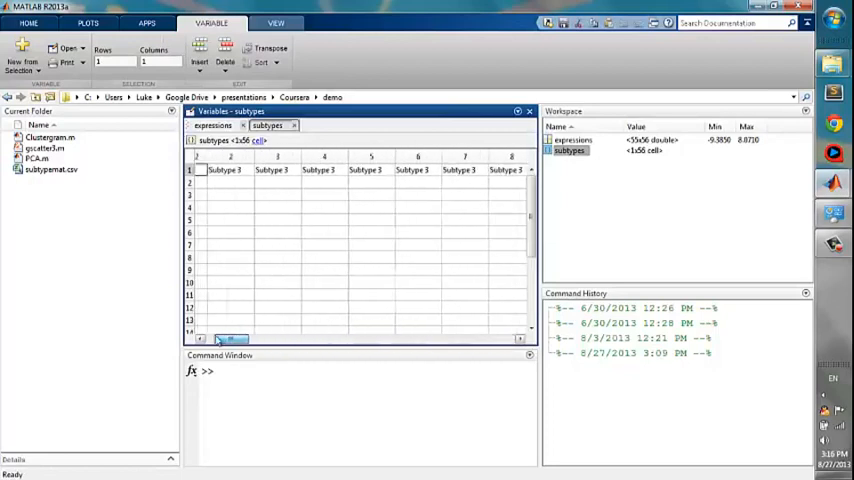
pyautogui.hscroll(3)
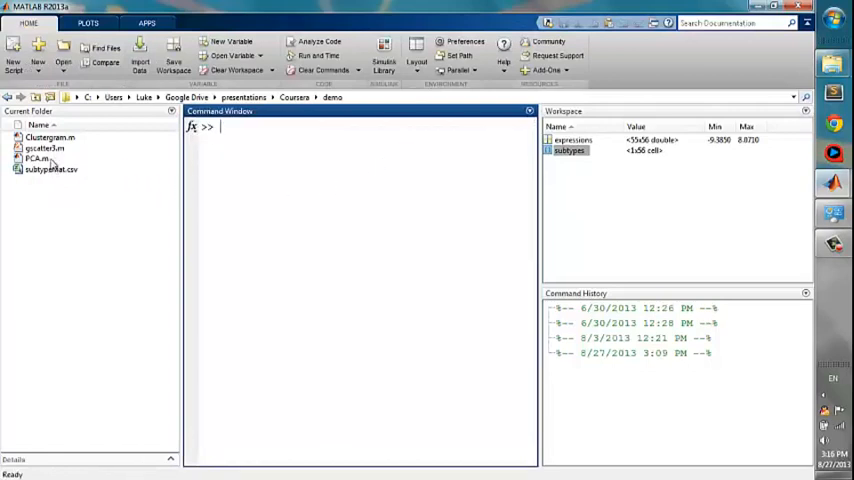
# Enter [~,scores,pcvars] = princomp(expressions) at the command prompt.
pyautogui.doubleClick(40, 158)
pyautogui.write("[~,scores,pcvars] = princomp(expressions');")
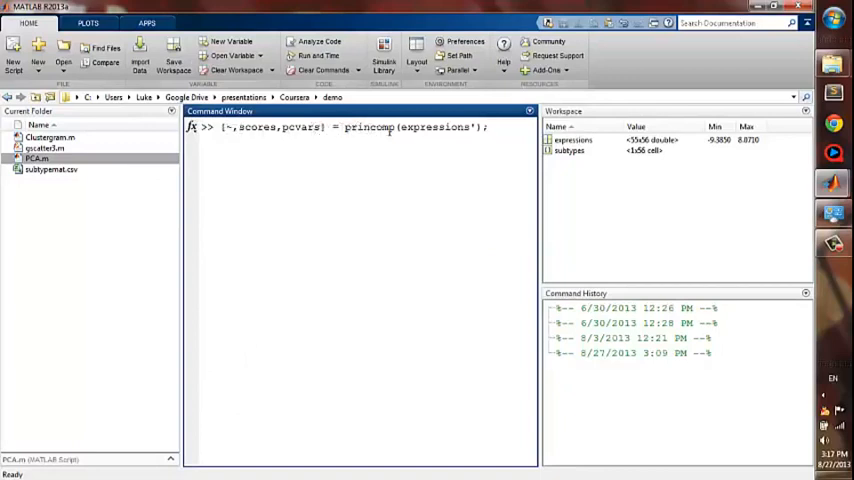
pyautogui.moveTo(394, 136)
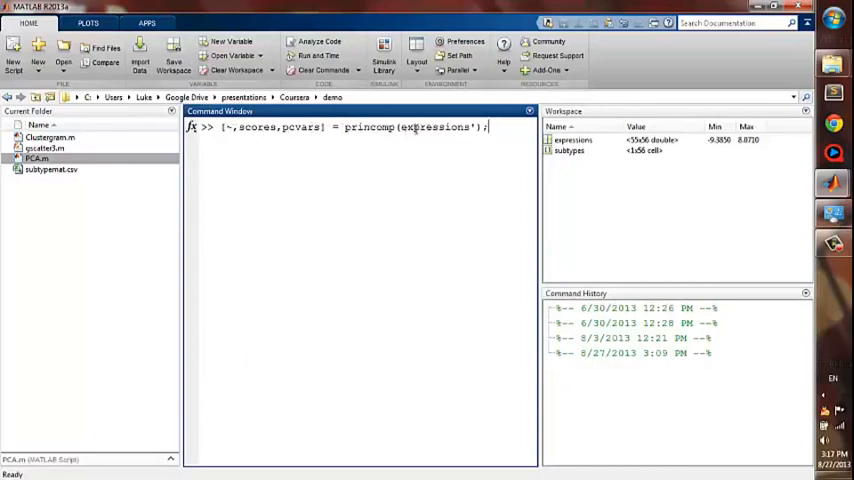
pyautogui.moveTo(430, 132)
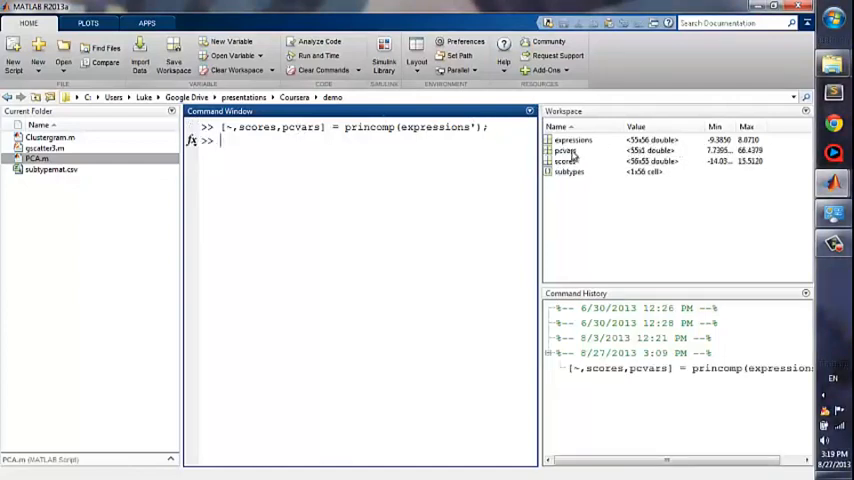
pyautogui.click(568, 150)
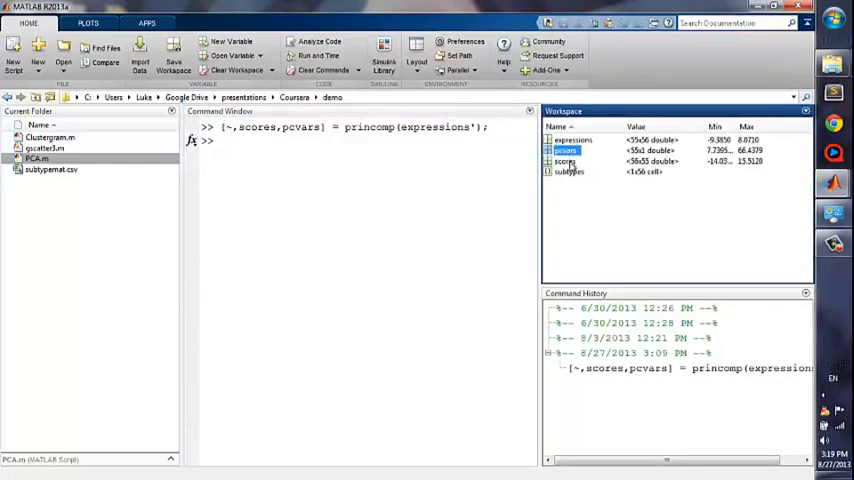
pyautogui.click(568, 160)
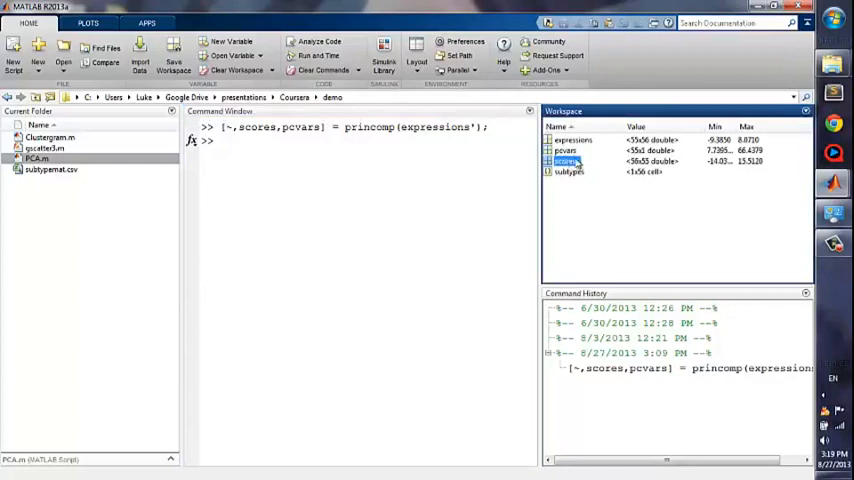
pyautogui.doubleClick(572, 150)
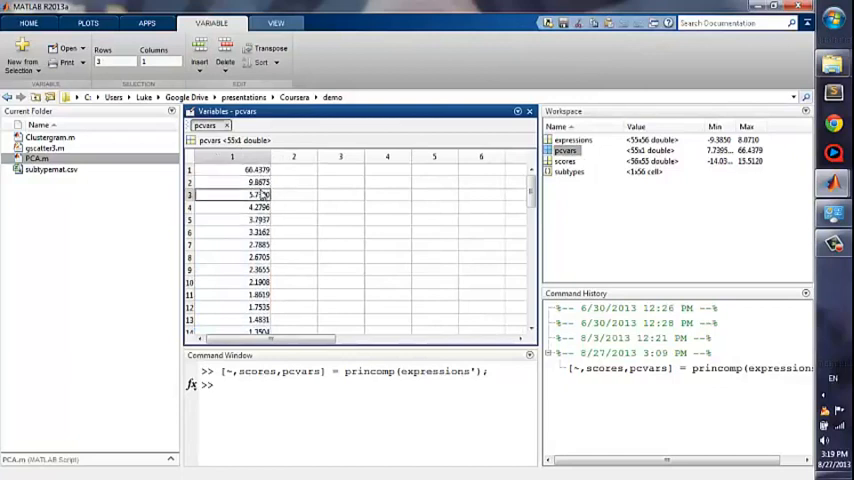
pyautogui.click(232, 208)
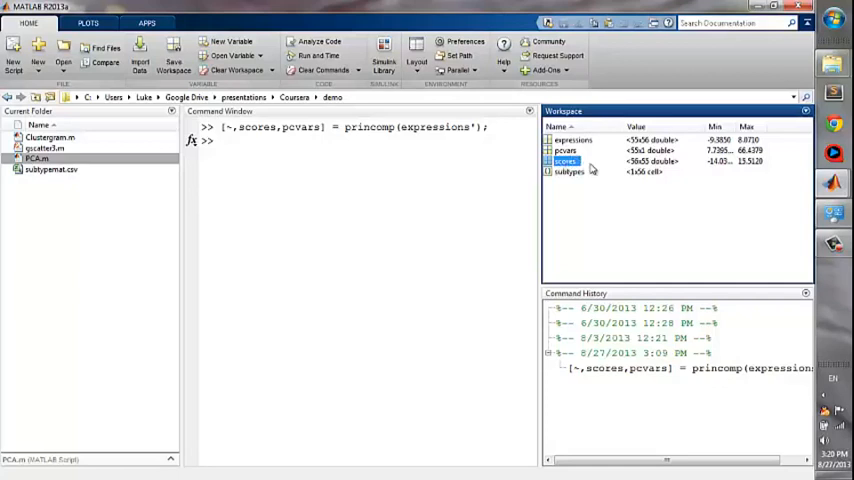
# Assign x = scores(:,1), y = scores(:,2) and begin z = scores.
pyautogui.write('x = s')
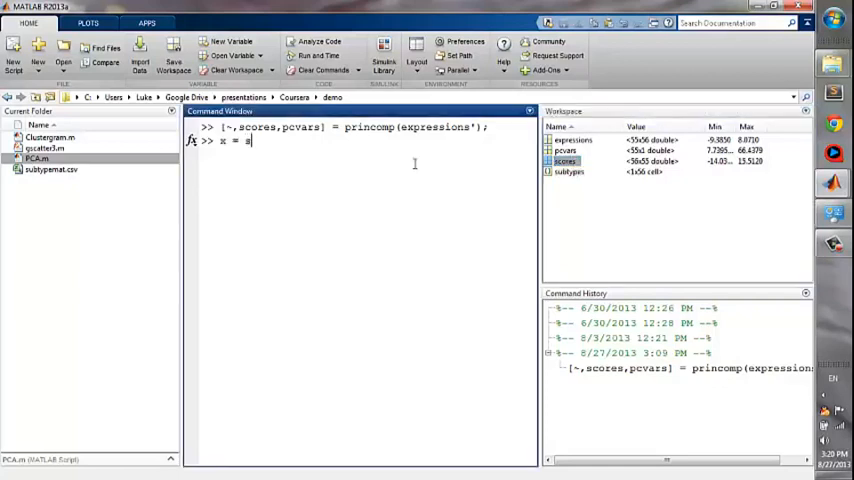
pyautogui.write('cores(:,1);')
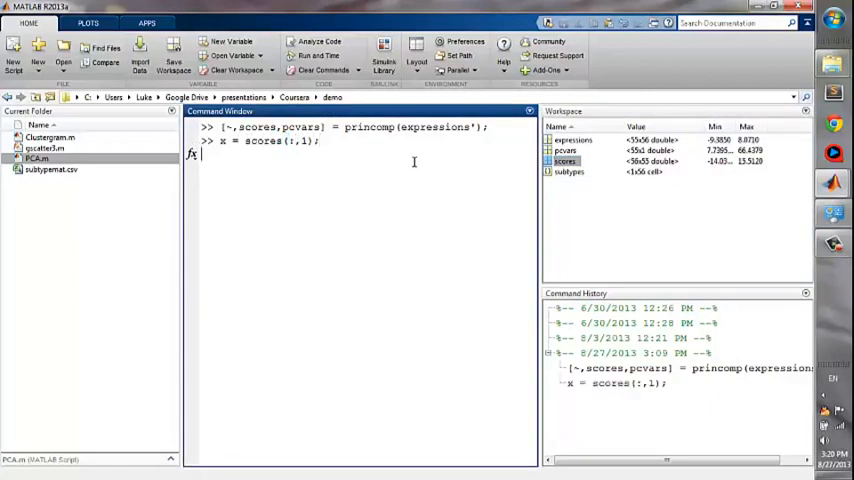
pyautogui.write('y = s')
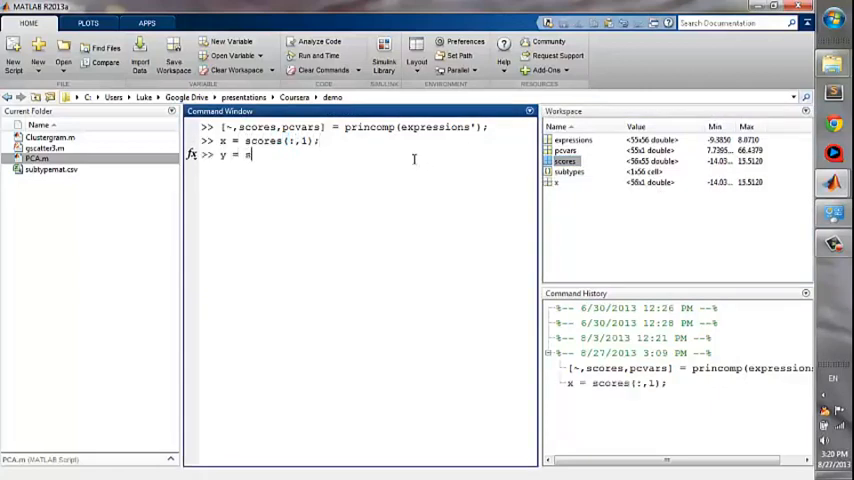
pyautogui.write('scores(:,2);')
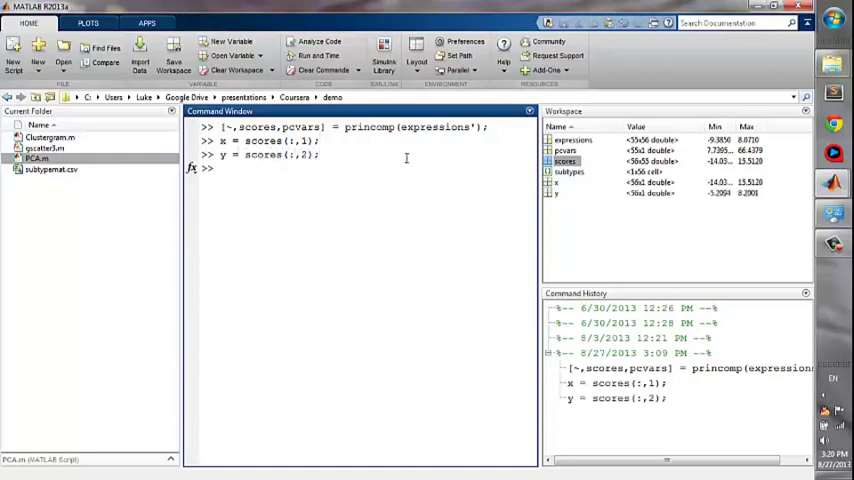
pyautogui.write('z =')
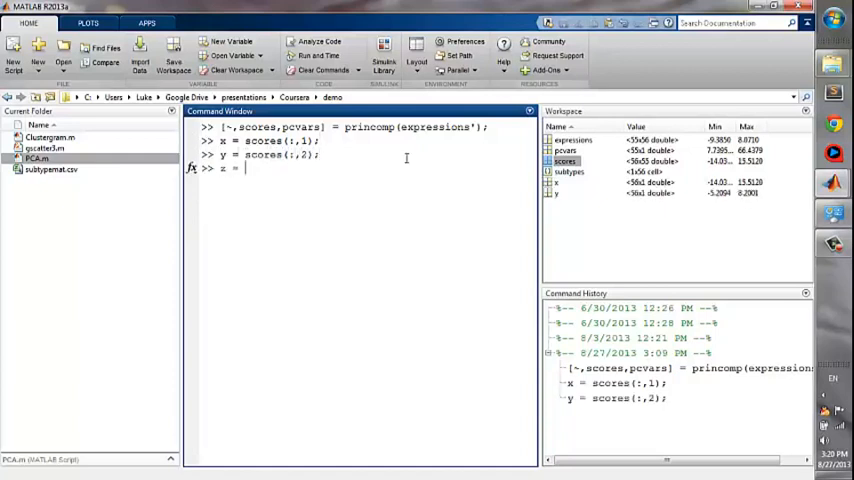
pyautogui.write('scores(:,3);')
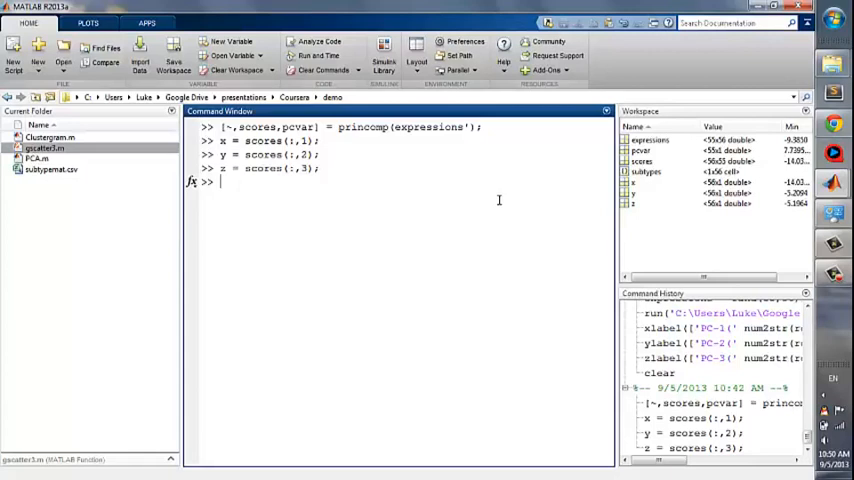
# Run gscatter3(x,y,z,subtypes,{'b','g','m'},{'.','.','.'},15) for a grouped 3D scatter.
pyautogui.write('gscatter')
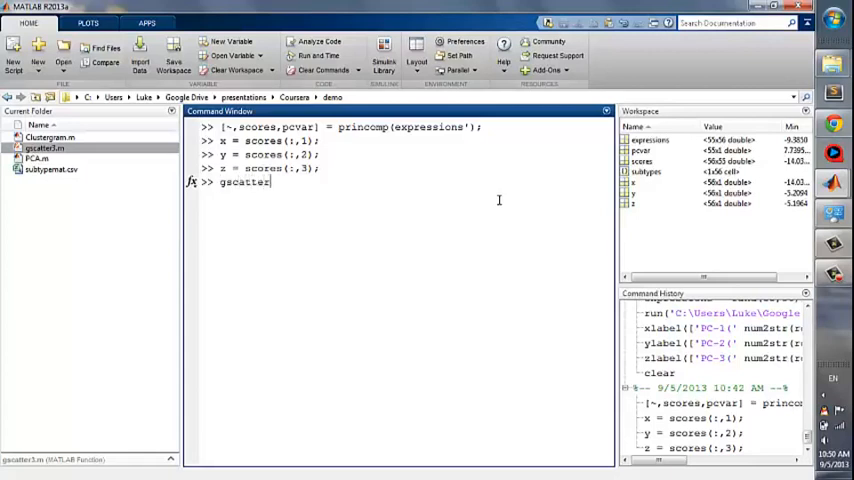
pyautogui.write('3(')
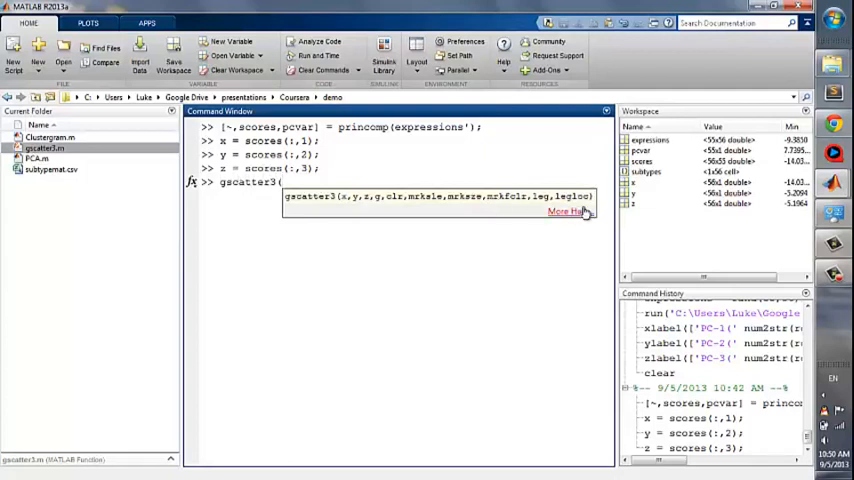
pyautogui.moveTo(760, 246)
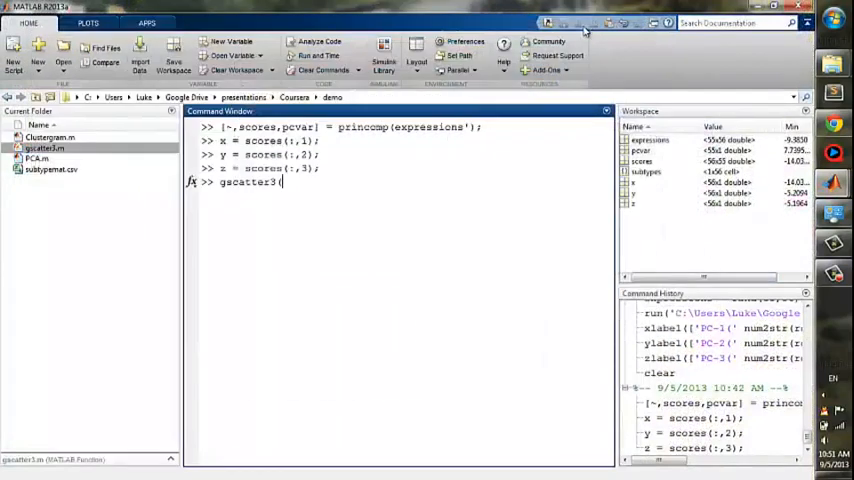
pyautogui.write('x,y,z,')
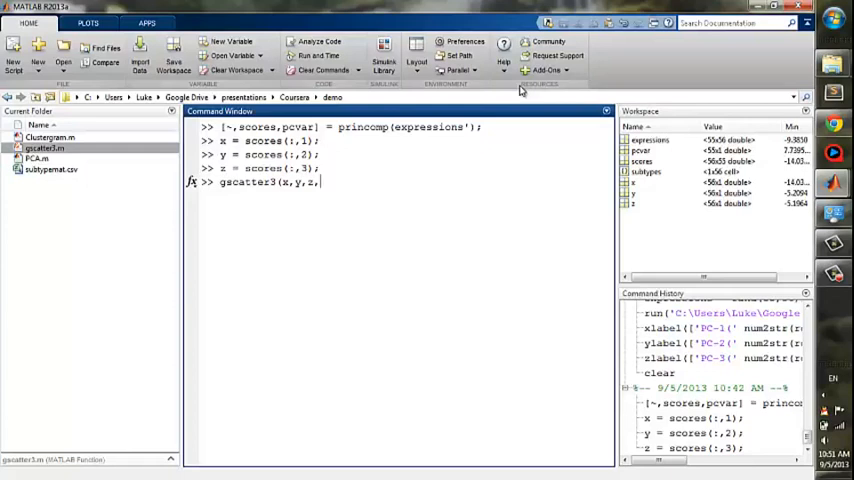
pyautogui.write('subtype')
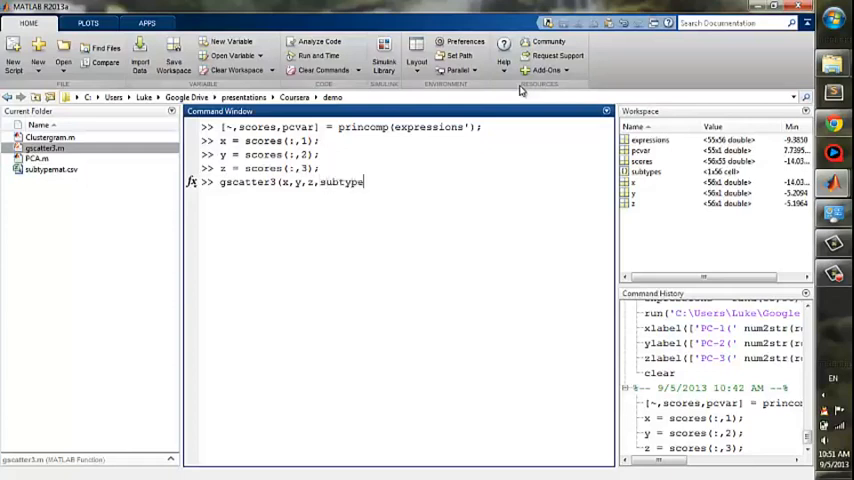
pyautogui.write('s,')
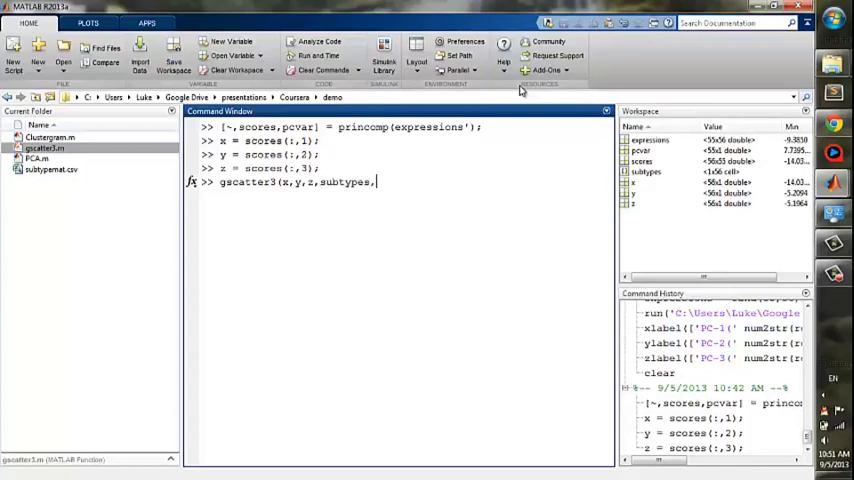
pyautogui.write('(')
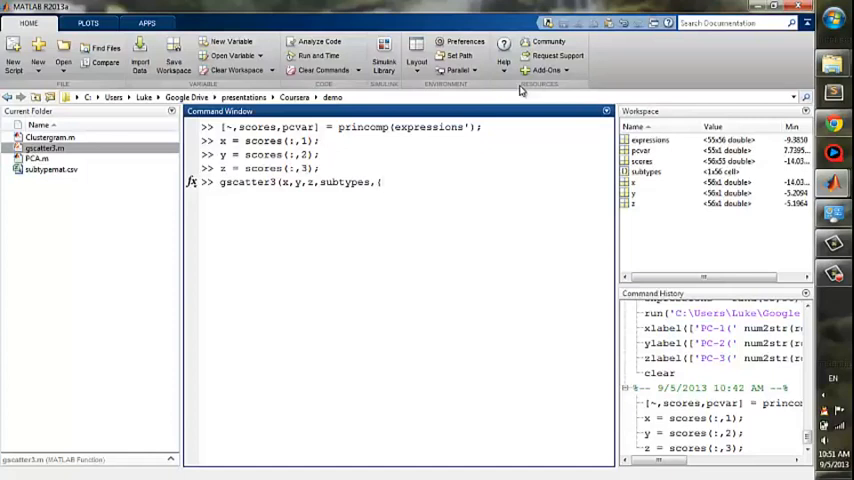
pyautogui.write("'")
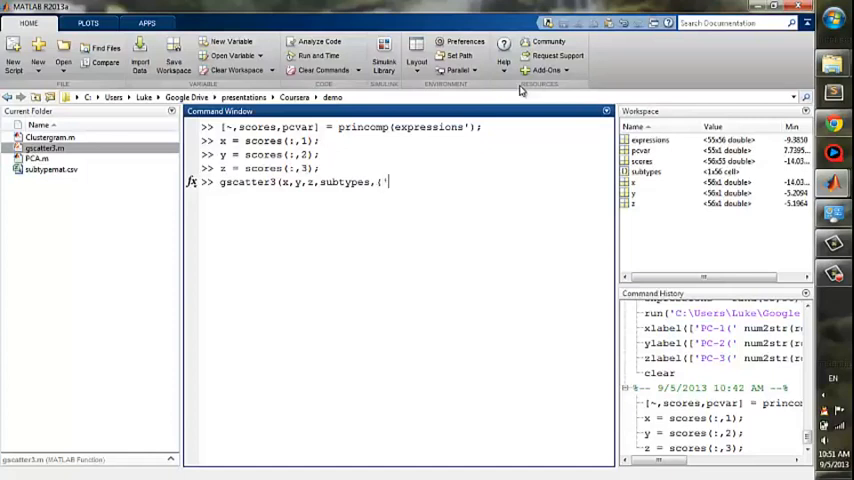
pyautogui.write("b','g',")
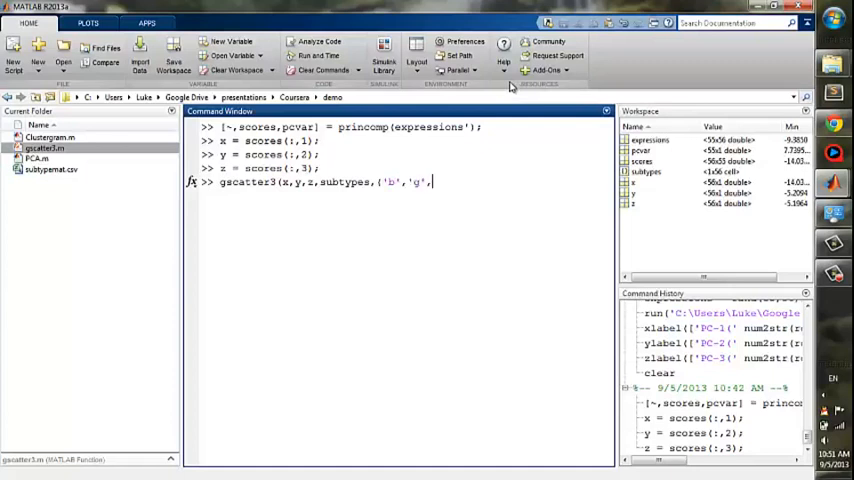
pyautogui.write("'m'},{'.','.','.")
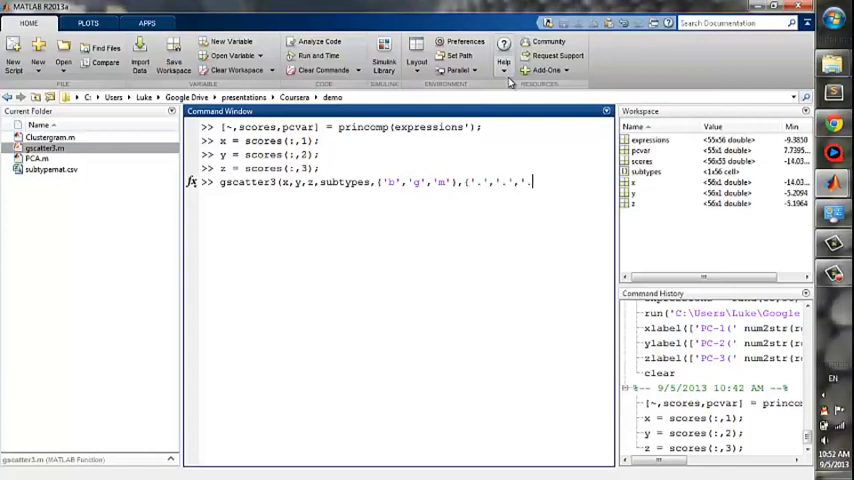
pyautogui.write('},')
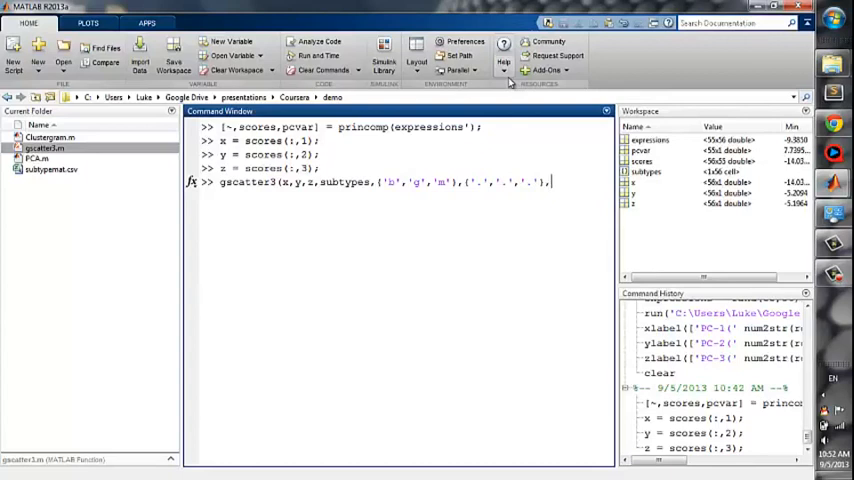
pyautogui.write('15);')
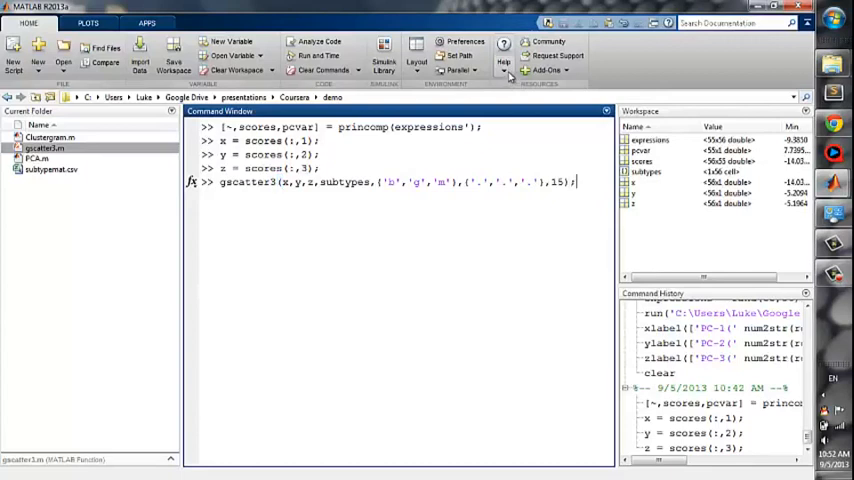
pyautogui.moveTo(508, 76)
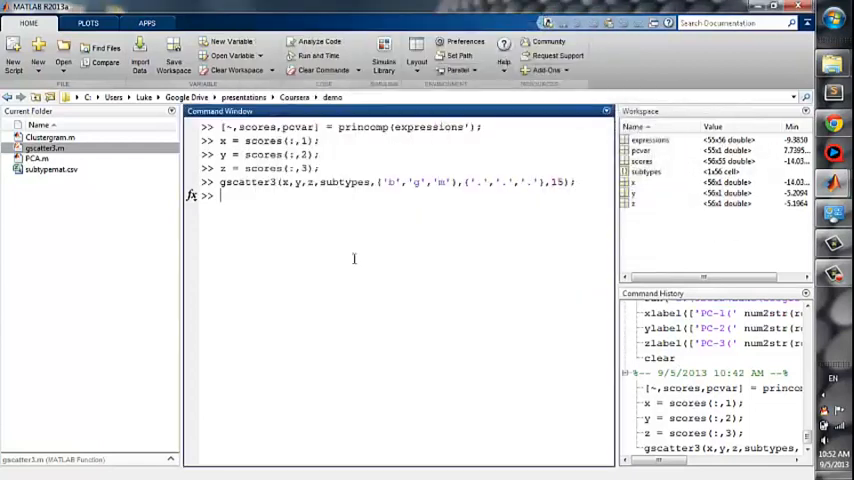
# Run title('gene expressions of cancer subtypes') on the scatter figure.
pyautogui.write('title')
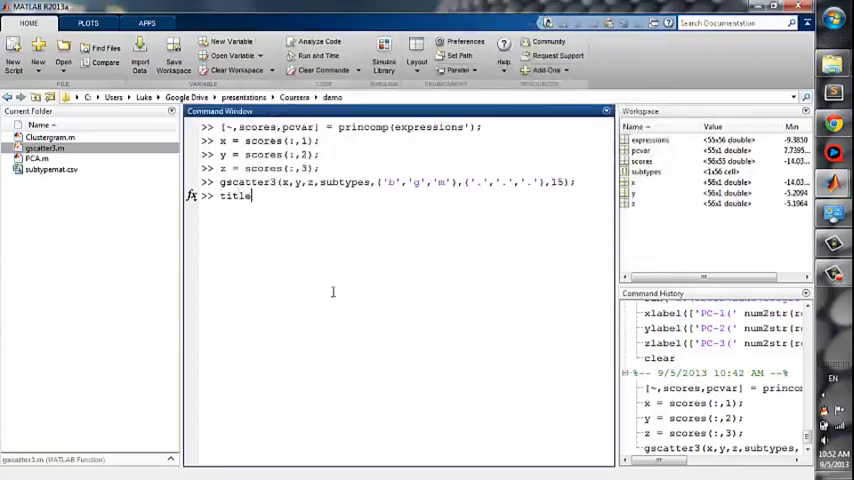
pyautogui.write("('gene")
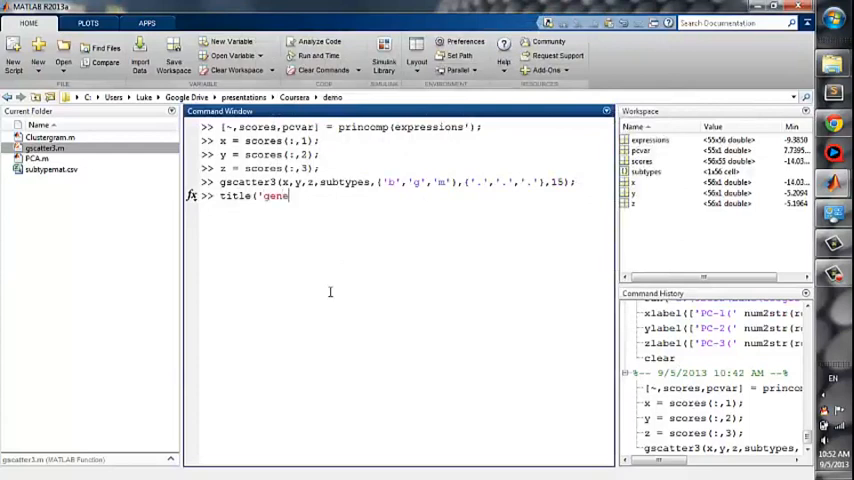
pyautogui.write('express')
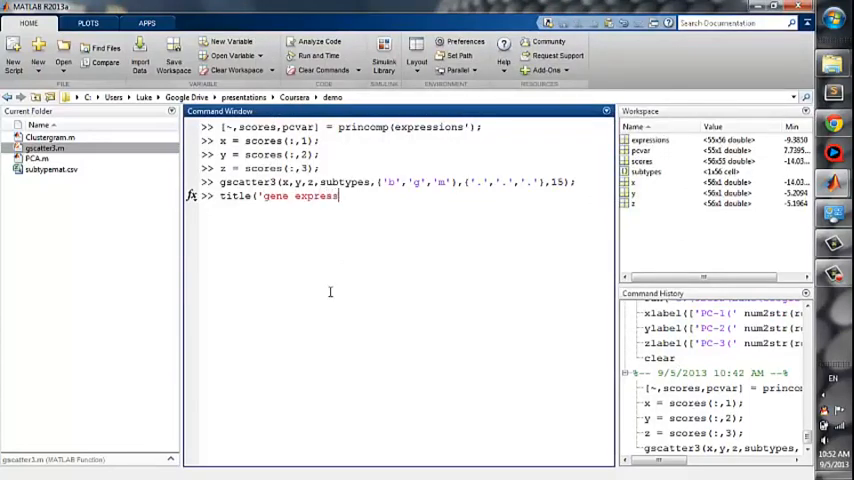
pyautogui.write('ions of cancer')
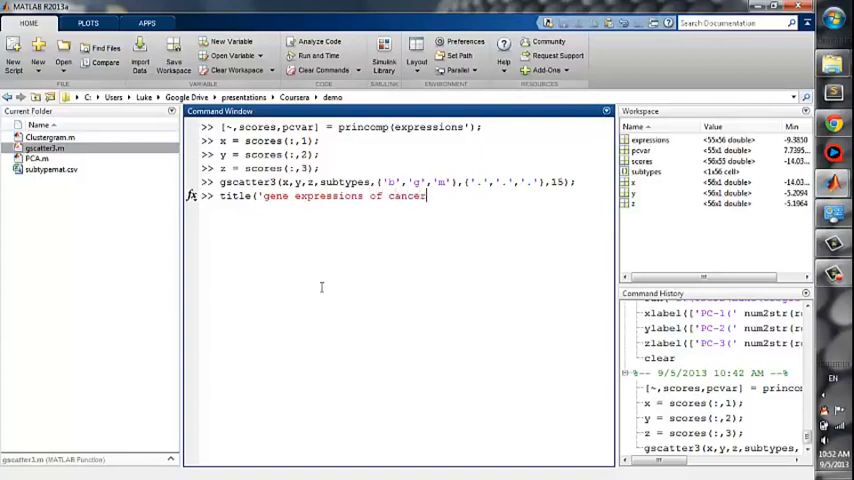
pyautogui.write("subtypes');")
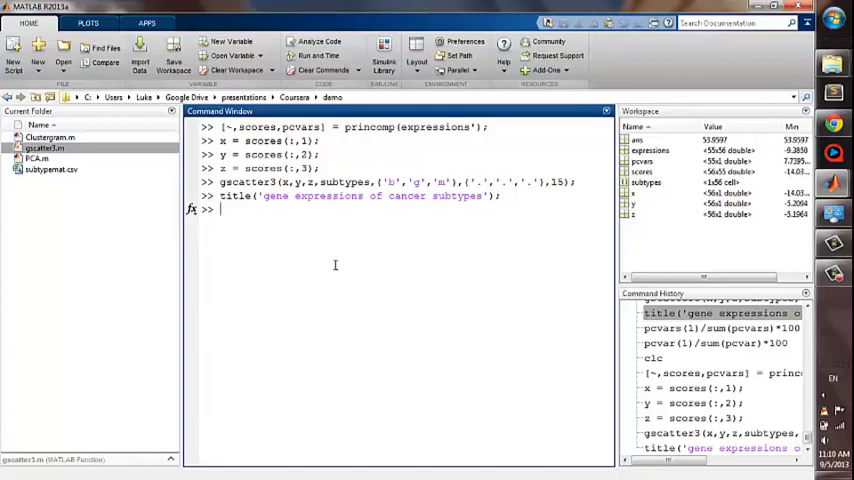
# Compute pcvars(1)/sum(pcvars)*100 and round it to 54.
pyautogui.write('pcvars(1)/sum')
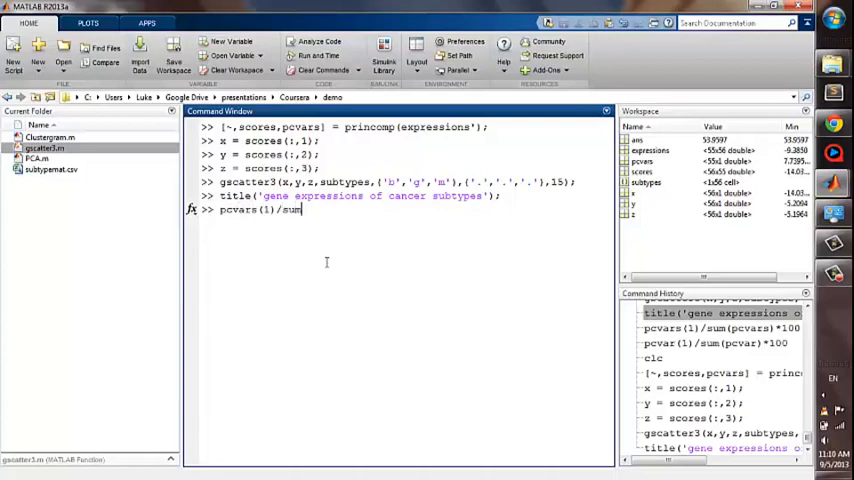
pyautogui.write('(pcvars')
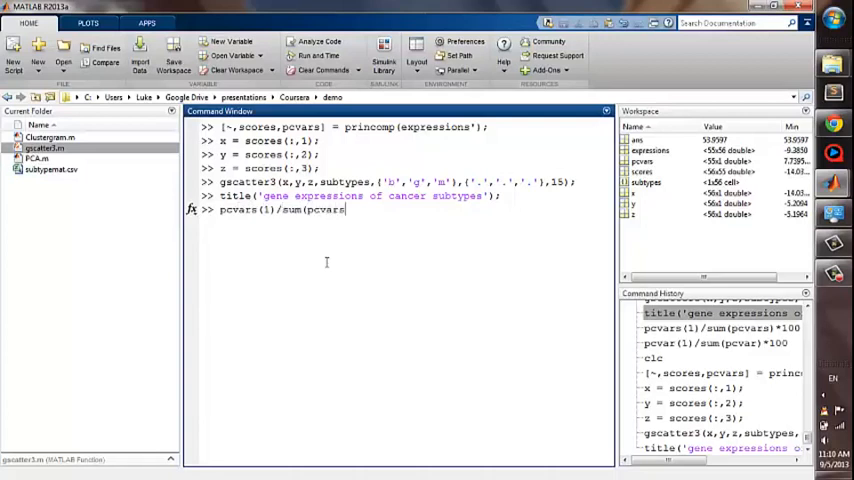
pyautogui.write(')*100')
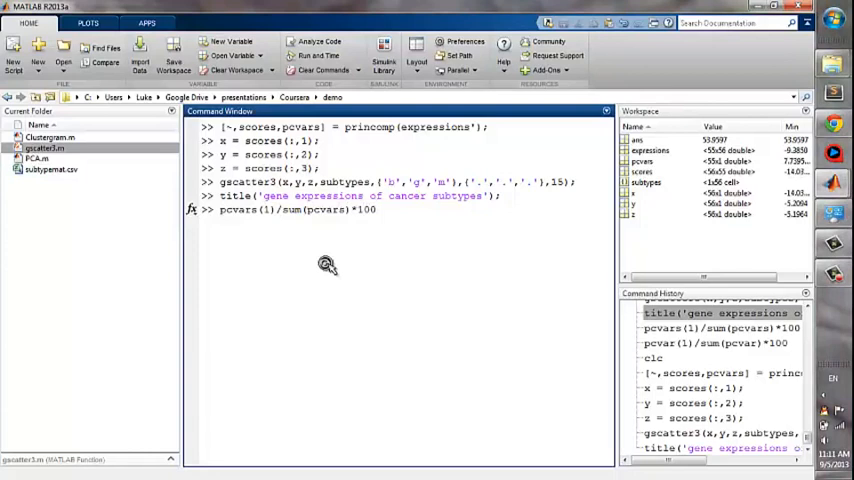
pyautogui.moveTo(326, 262)
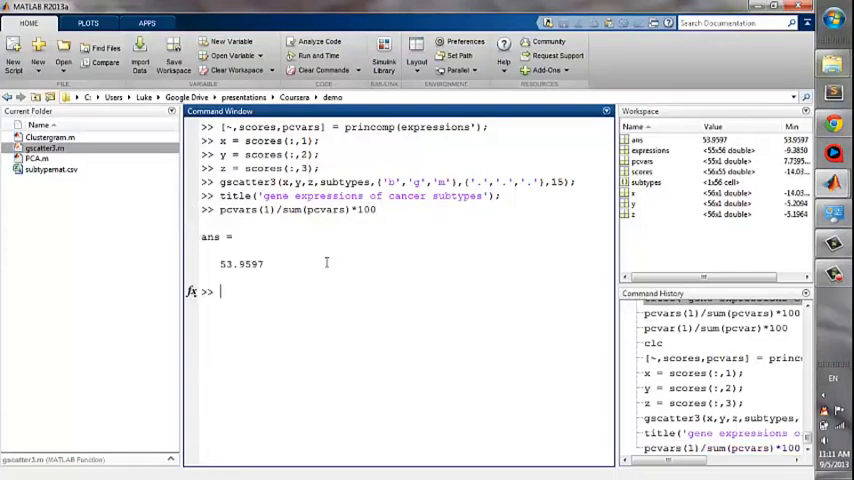
pyautogui.write('round(a')
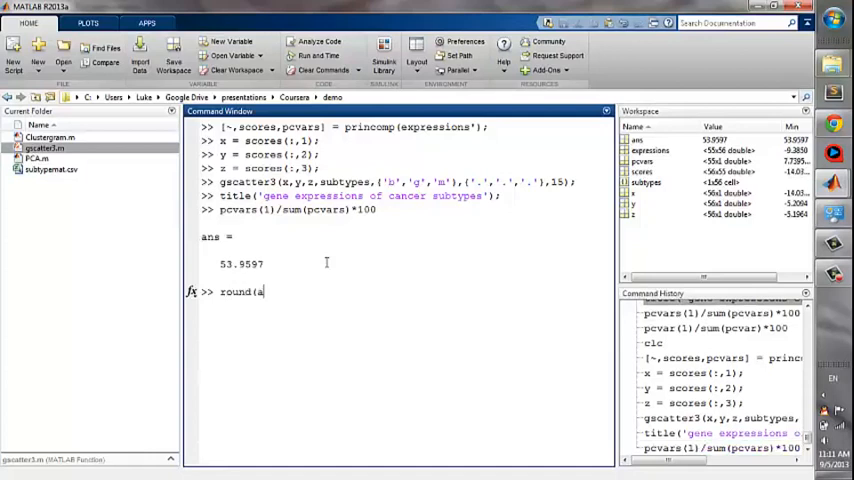
pyautogui.write('ns)')
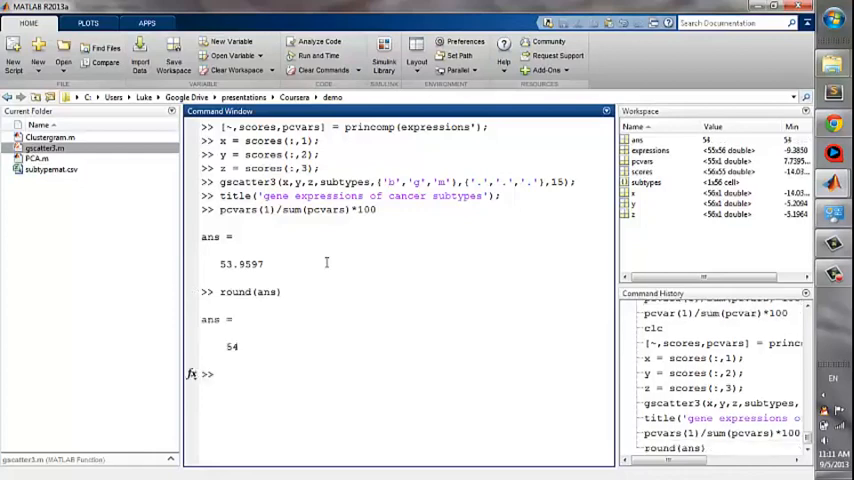
# Convert 54 with num2str into the label string ['PC-' ans '%'] and begin xlabel.
pyautogui.write('num2str(ans)')
pyautogui.write("['P")
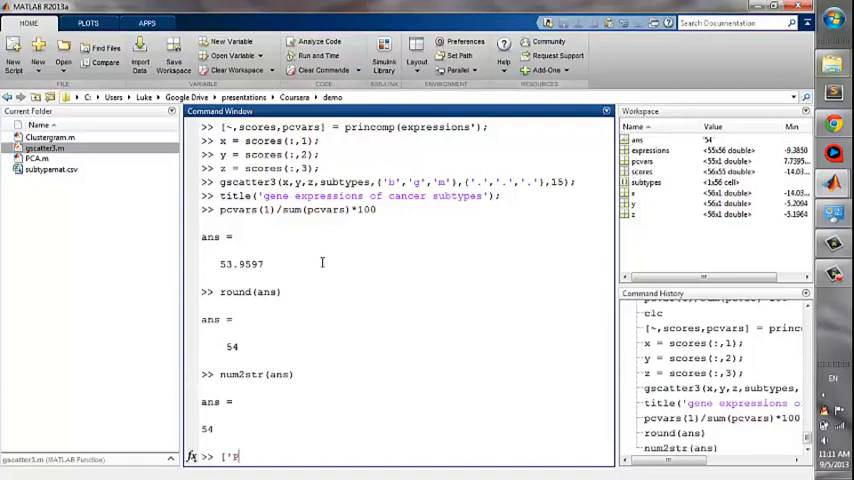
pyautogui.write("C-(' ans")
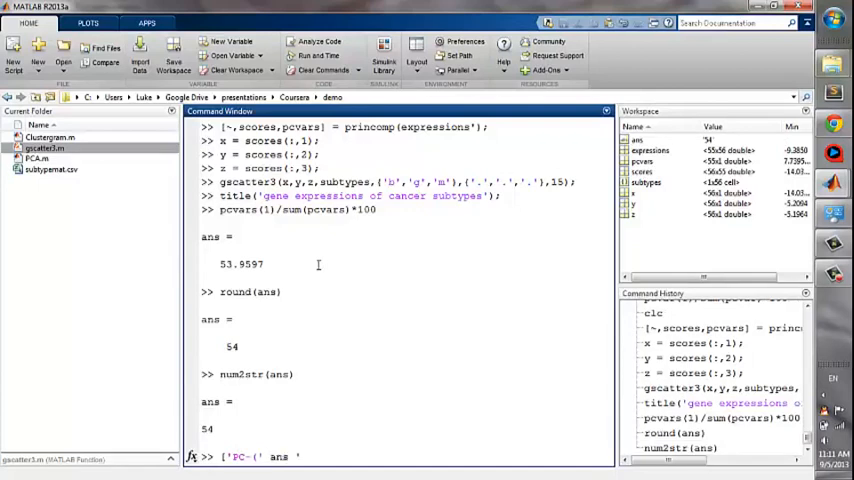
pyautogui.write('%')
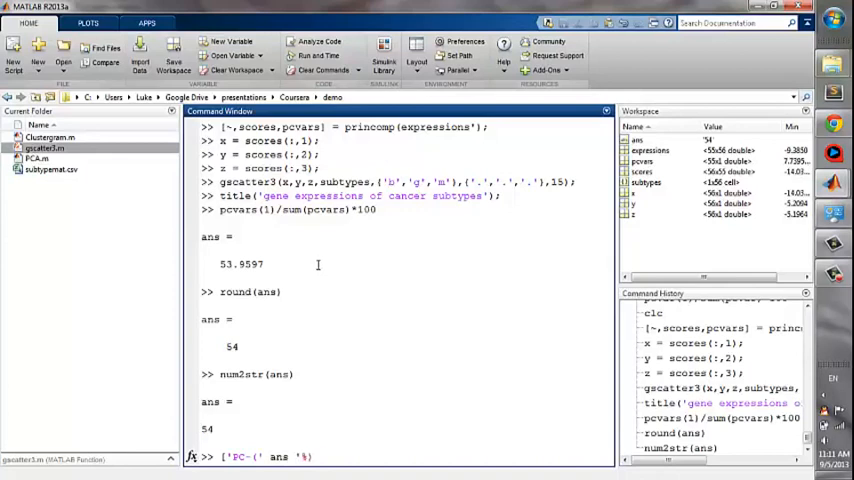
pyautogui.write(')]')
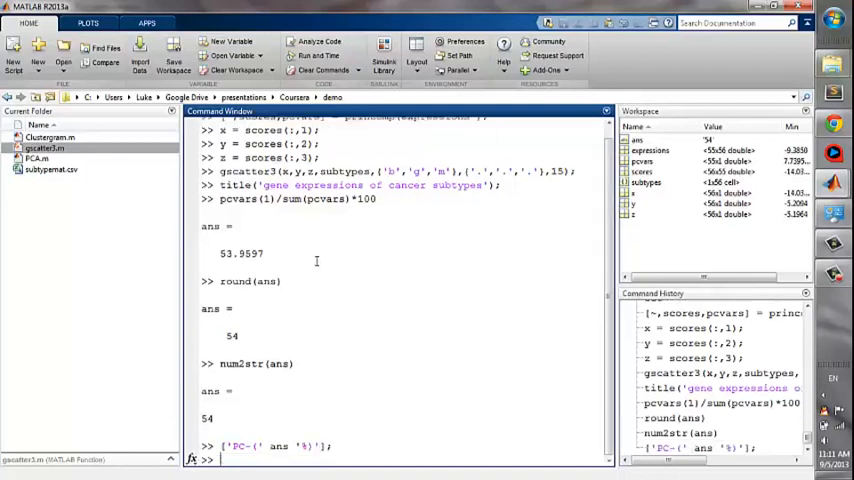
pyautogui.write('xlabel(ans);')
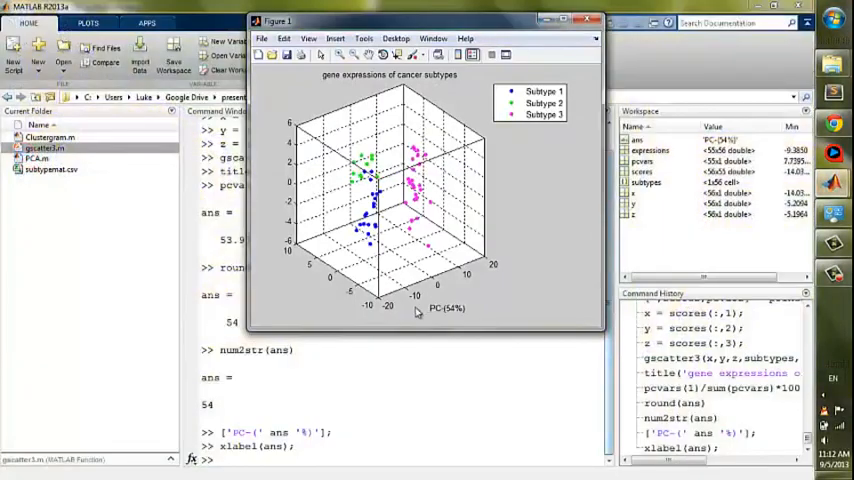
pyautogui.moveTo(428, 304)
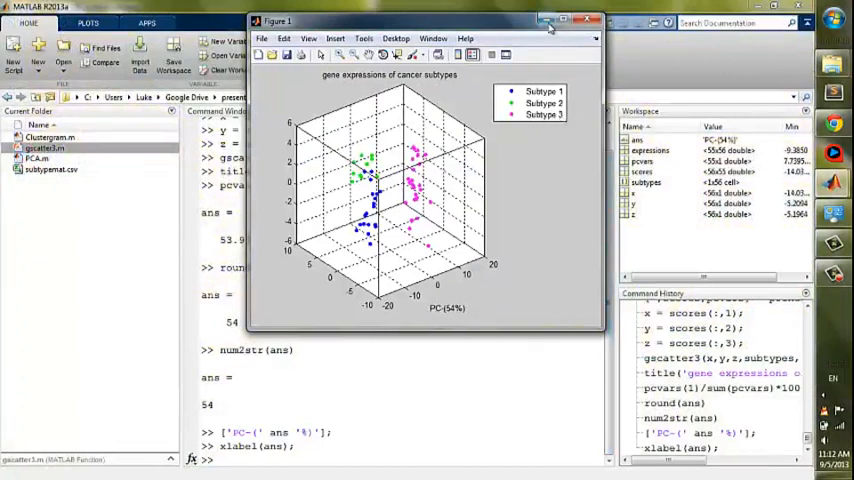
pyautogui.moveTo(552, 18)
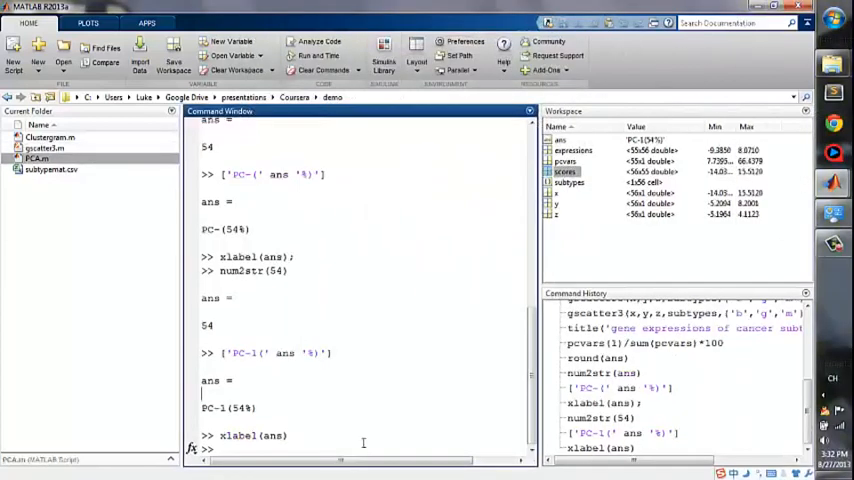
pyautogui.moveTo(828, 476)
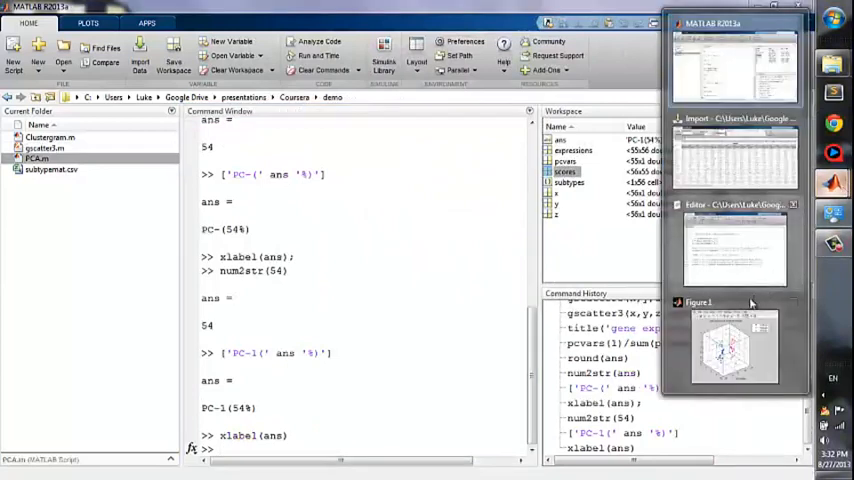
# Label the x, y and z axes as PC1(54%), PC2(9%) and PC3(6%).
pyautogui.click(736, 250)
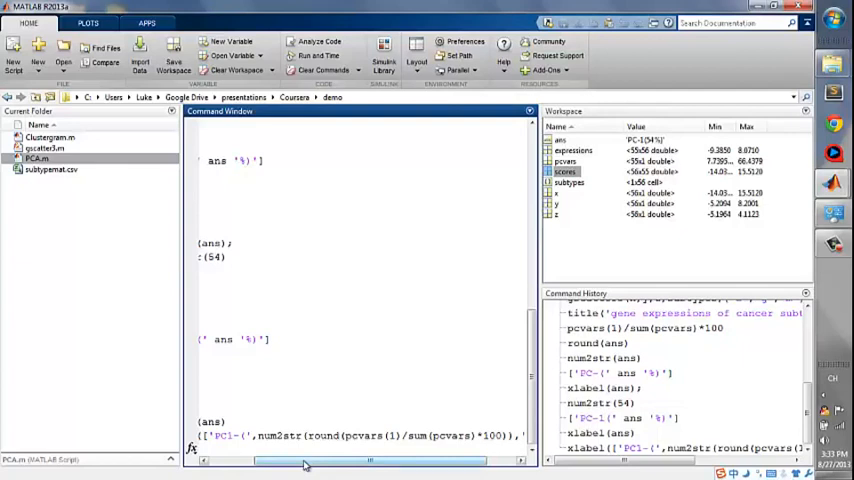
pyautogui.moveTo(304, 460); pyautogui.dragTo(364, 460)
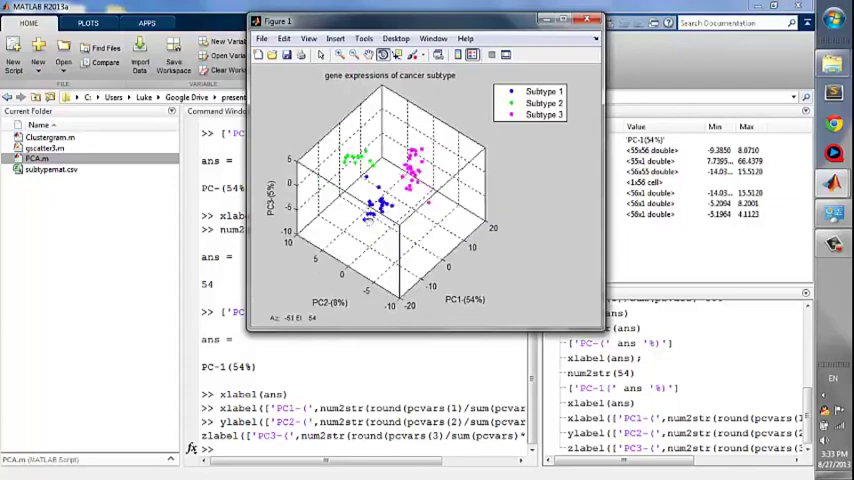
# Rotate the labelled 3D scatter to a new viewpoint with Rotate 3D.
pyautogui.moveTo(370, 200); pyautogui.dragTo(410, 210)
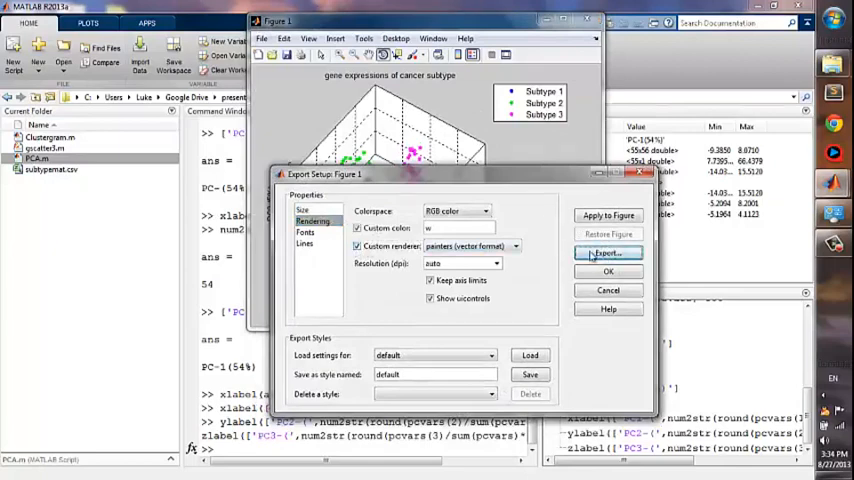
# Export the figure as PCA.eps in EPS format to the demos folder.
pyautogui.click(608, 252)
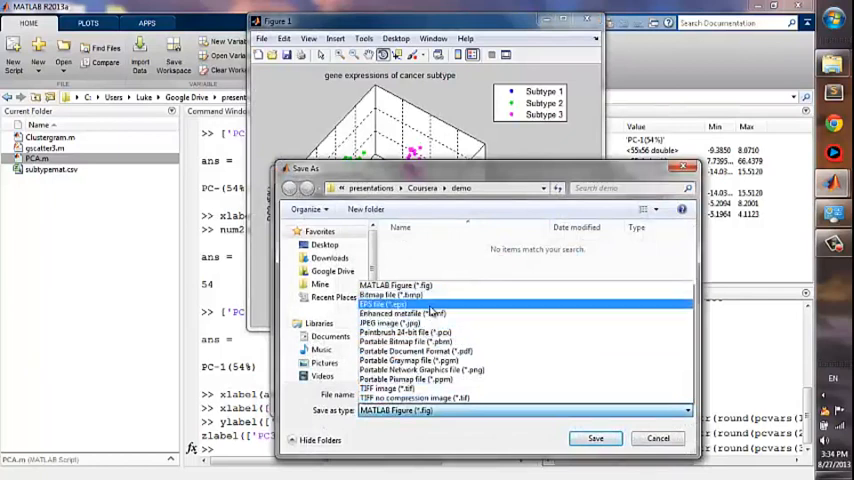
pyautogui.click(388, 304)
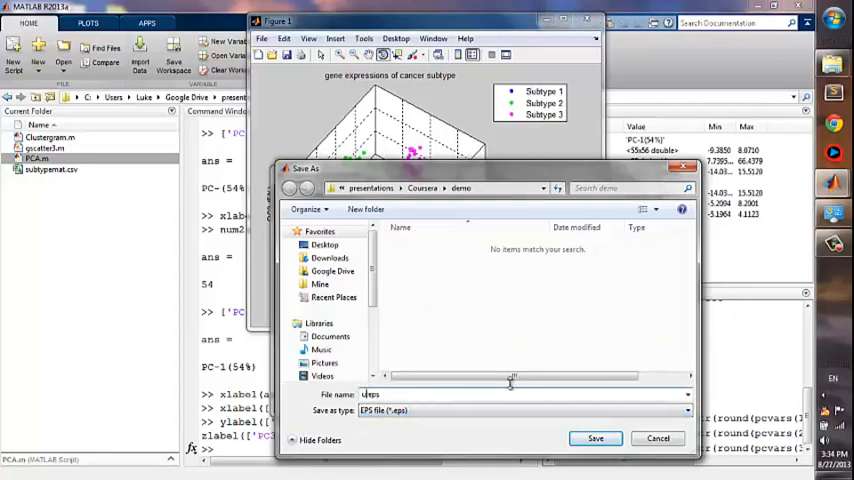
pyautogui.write('PCA.eps')
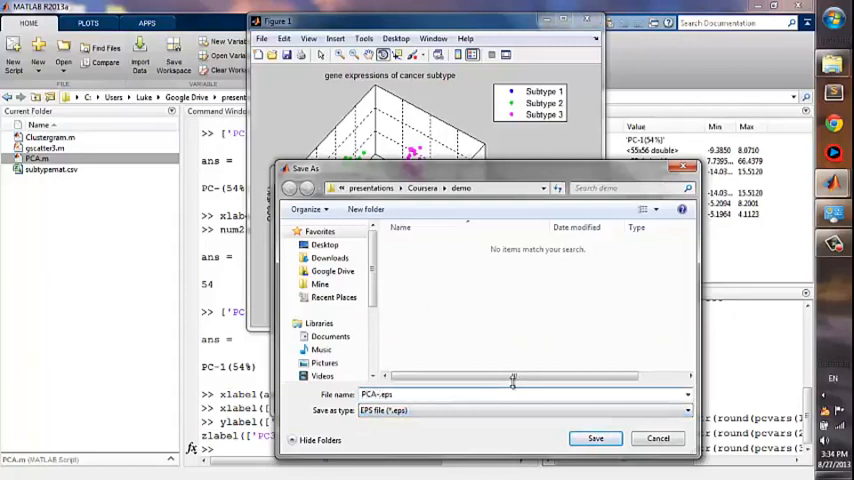
pyautogui.click(588, 438)
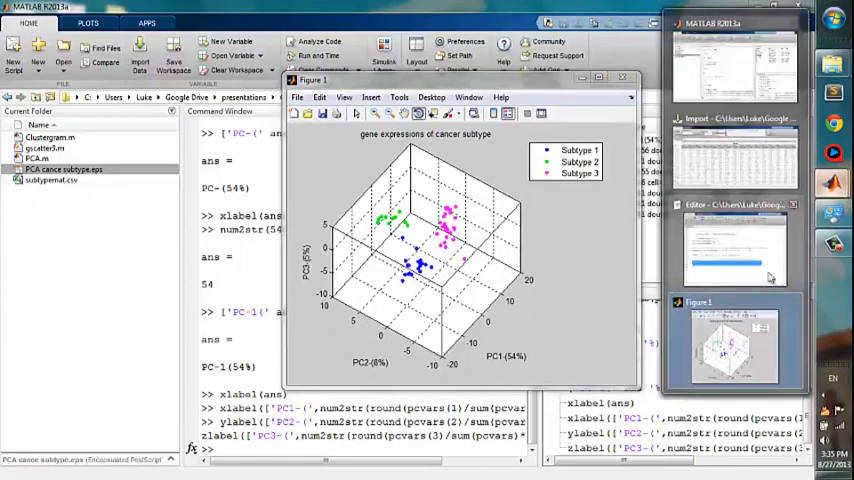
pyautogui.click(736, 240)
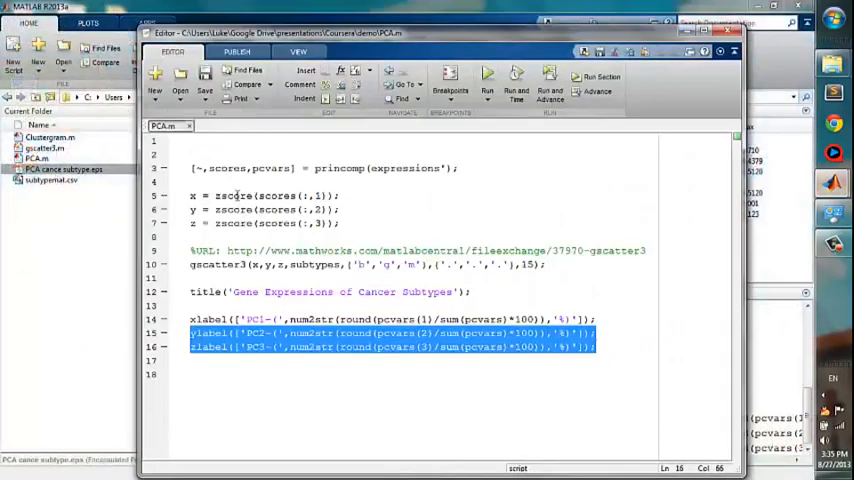
pyautogui.click(348, 208)
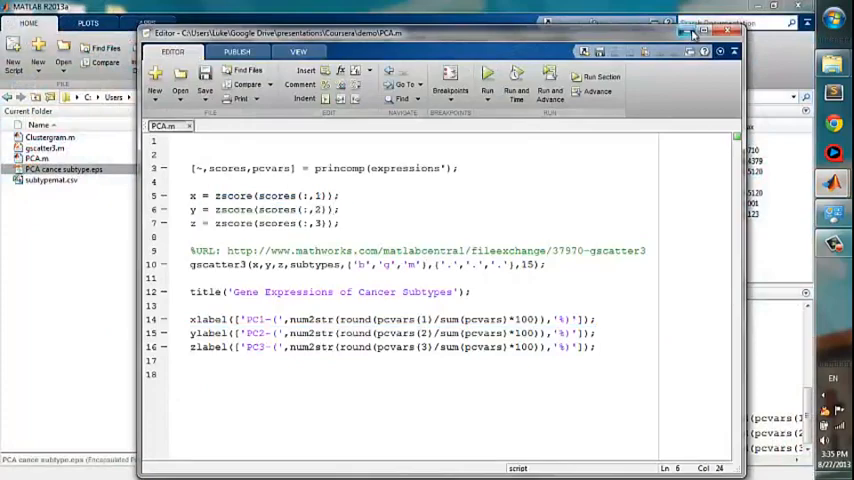
pyautogui.click(696, 32)
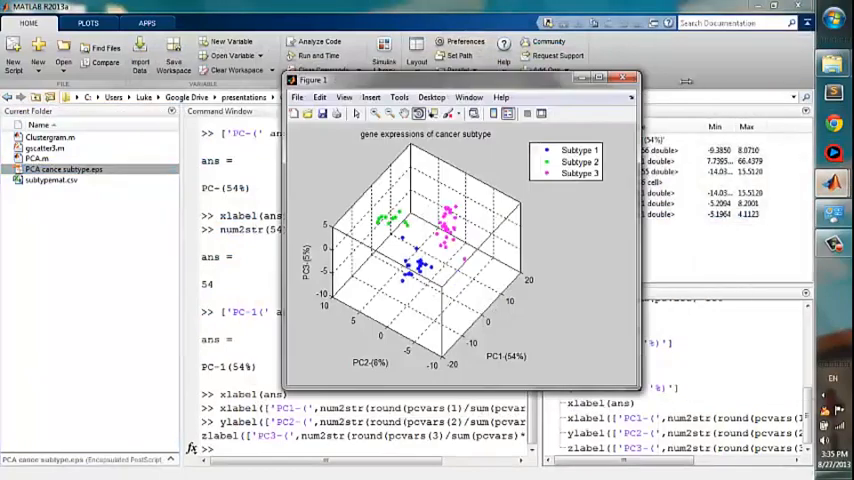
pyautogui.click(626, 76)
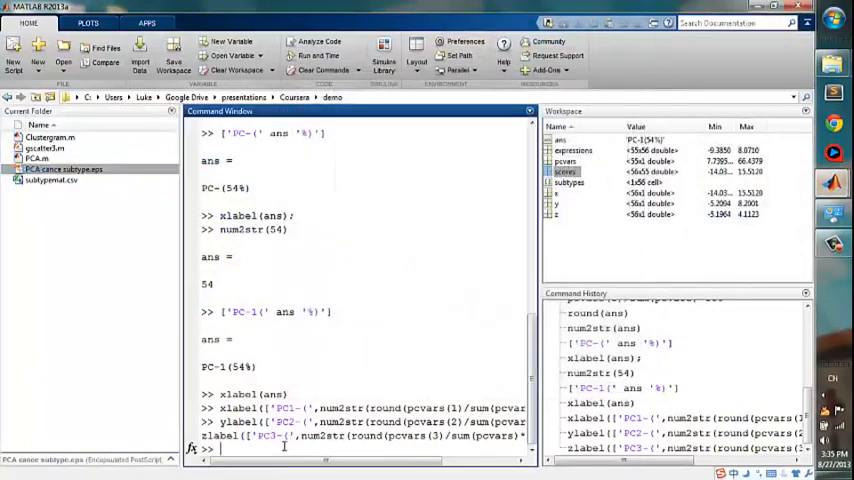